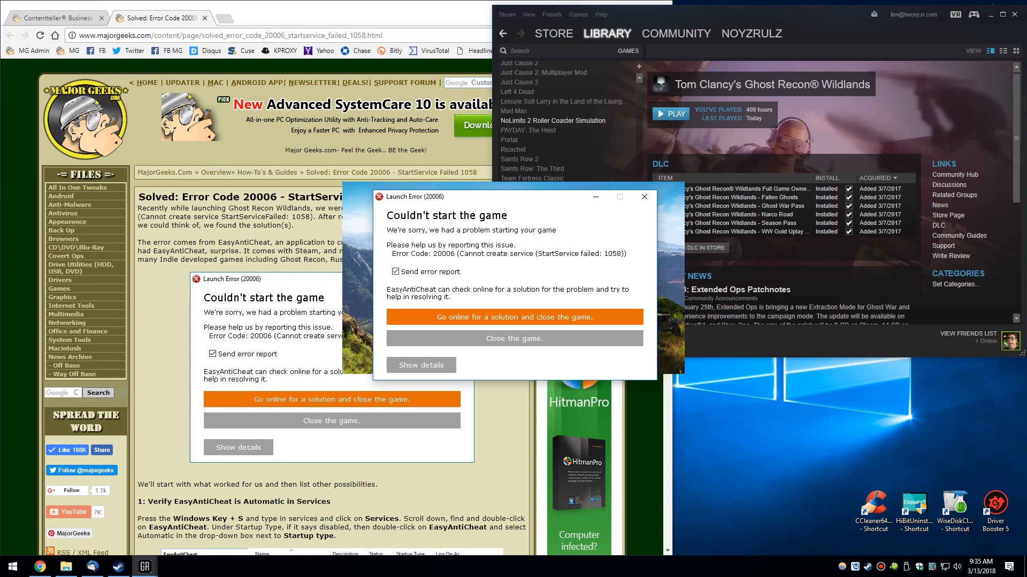
- Review the MajorGeeks error 20006 article and bring the SysWOW64 folder into view
click(395, 271)
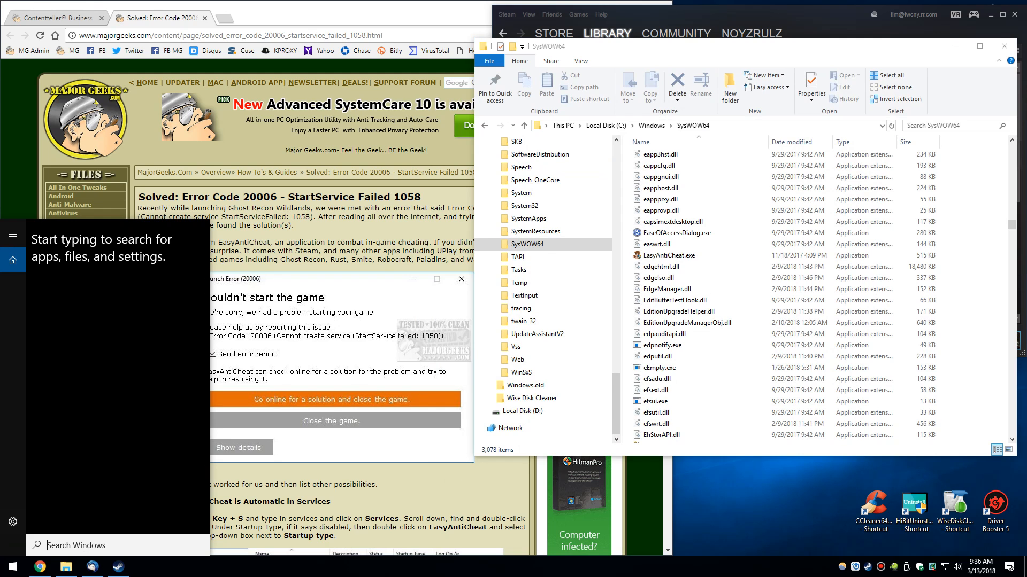
- Search 'services', launch the Services app and bring up the EasyAntiCheat service, listed as Disabled
text(services)
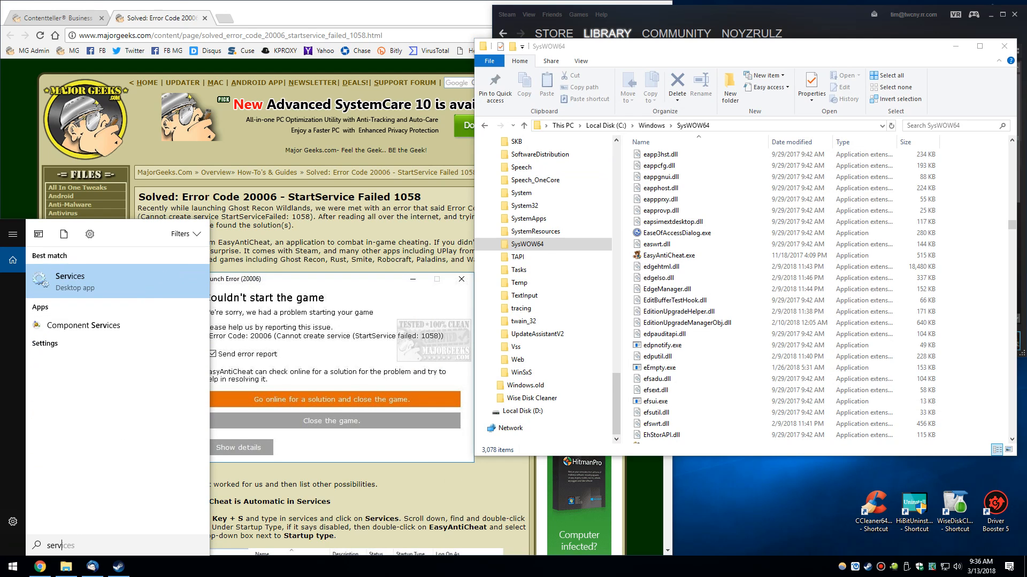
click(69, 277)
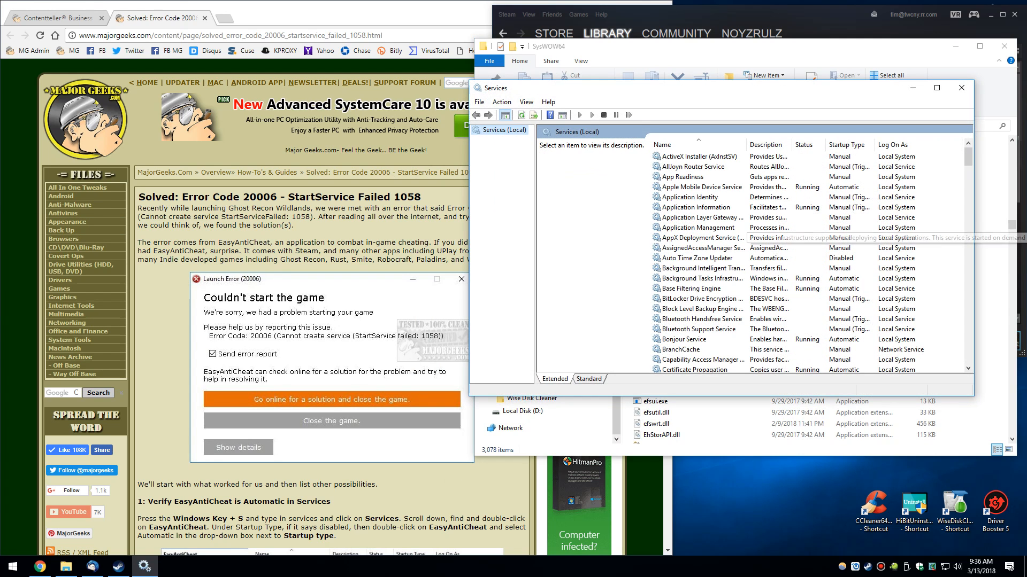
scroll(down, 3)
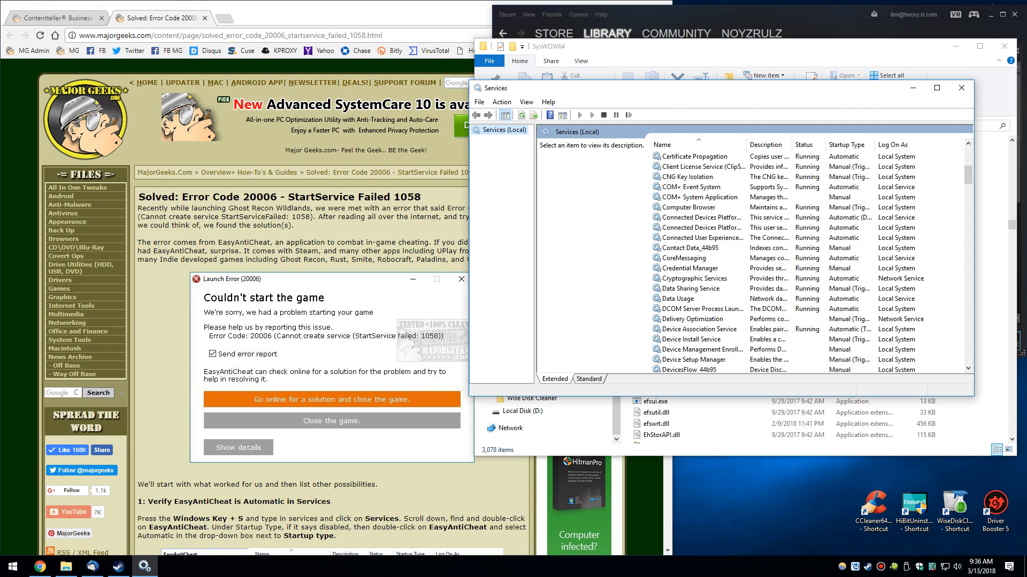
scroll(down, 3)
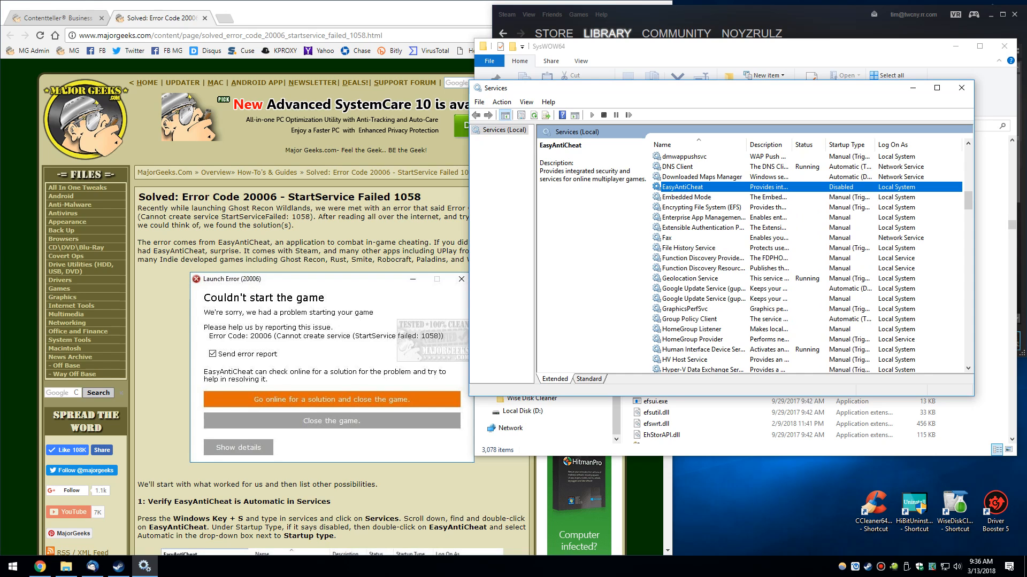
double_click(686, 186)
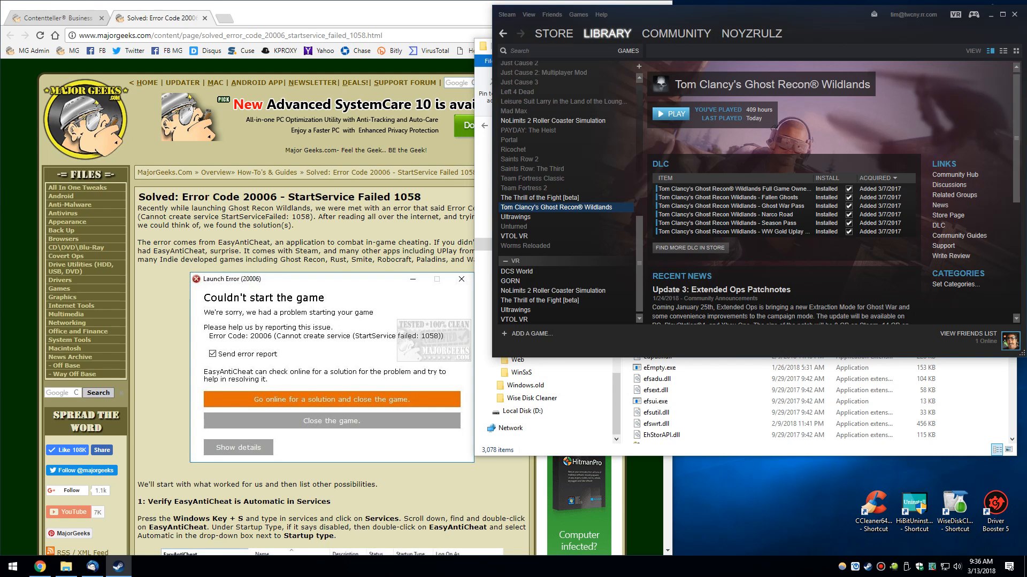
- Read the article's steps 1–3 on enabling EasyAntiCheat and relocating EasyAntiCheat.exe
click(669, 114)
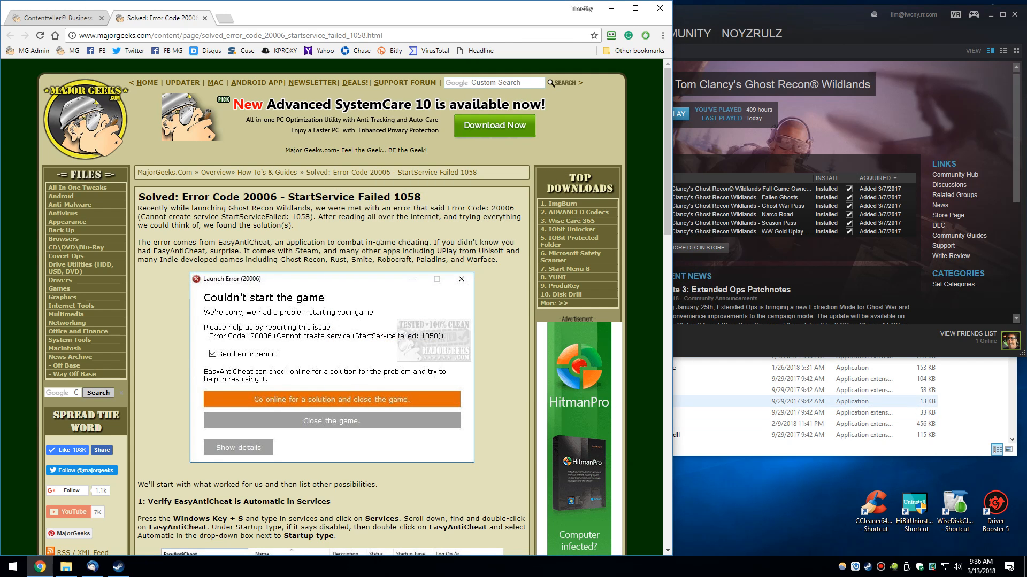
scroll(down, 3)
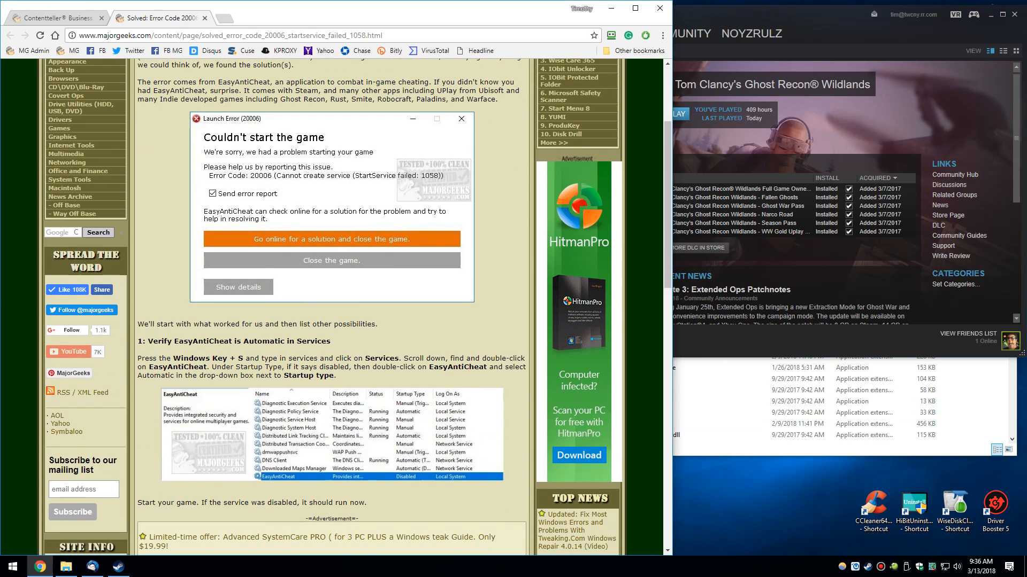
scroll(down, 3)
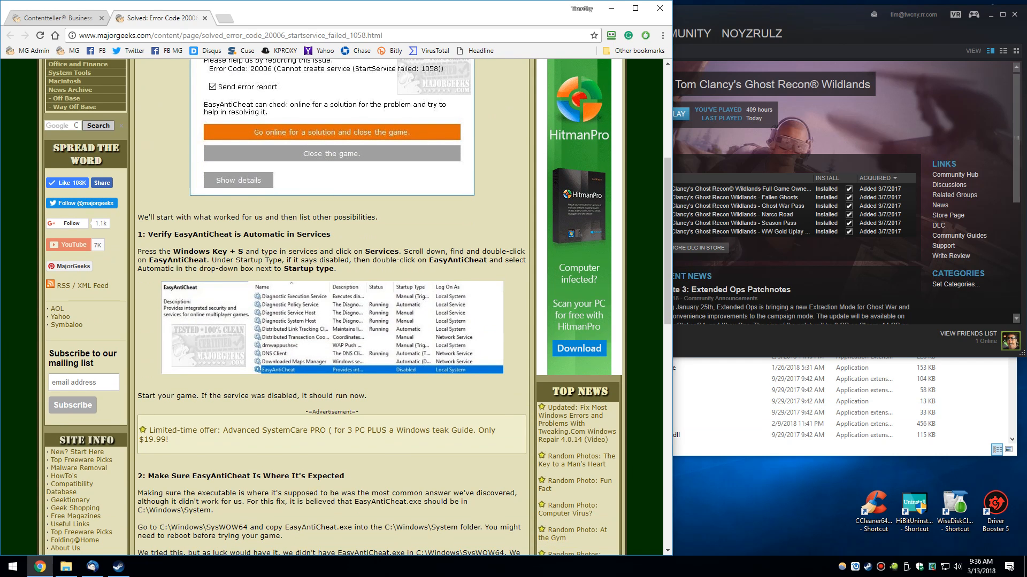
scroll(down, 3)
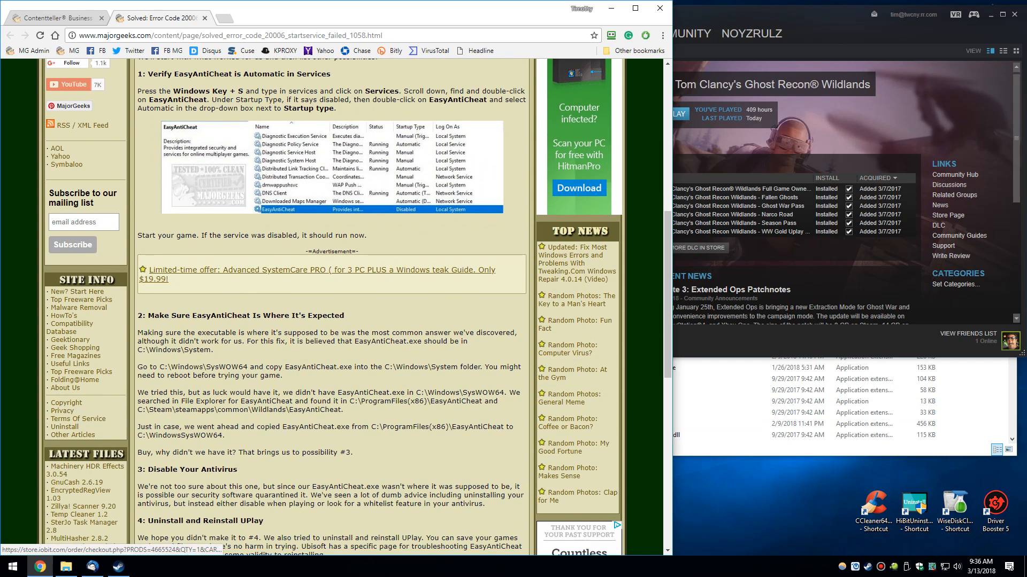
scroll(down, 3)
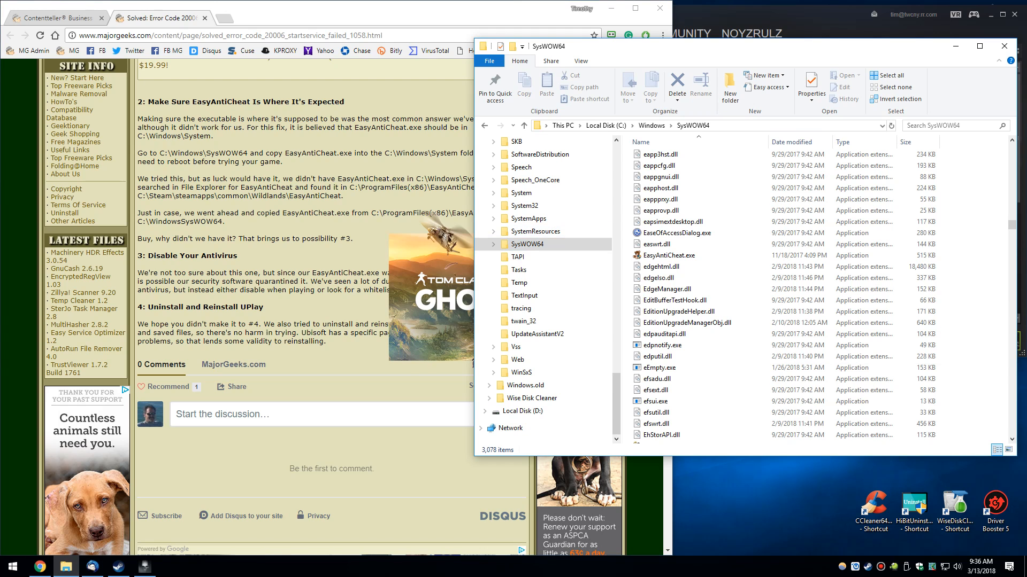
- Drag EasyAntiCheat.exe from SysWOW64 onto the System folder, then cancel the drop
click(522, 192)
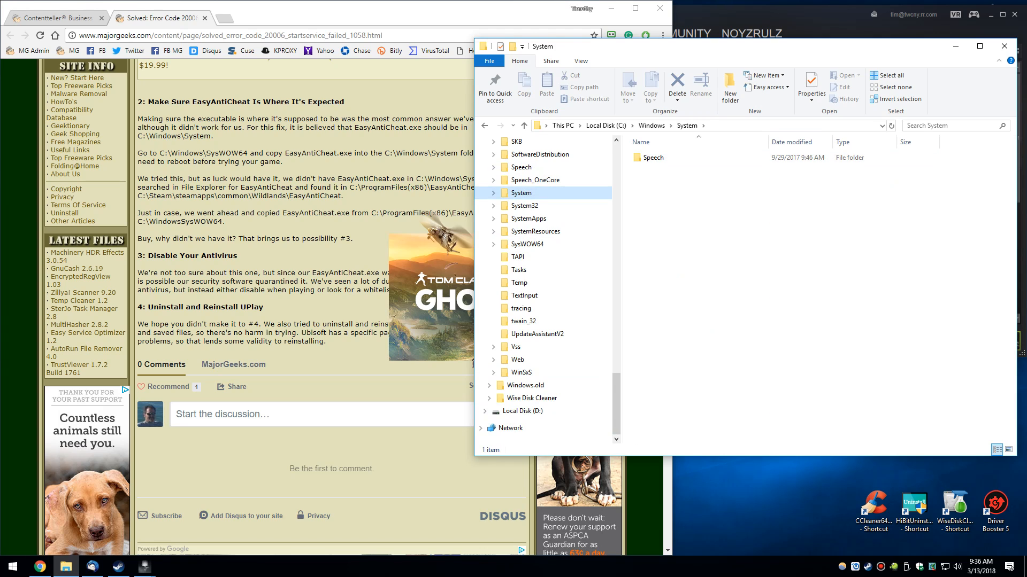
click(527, 244)
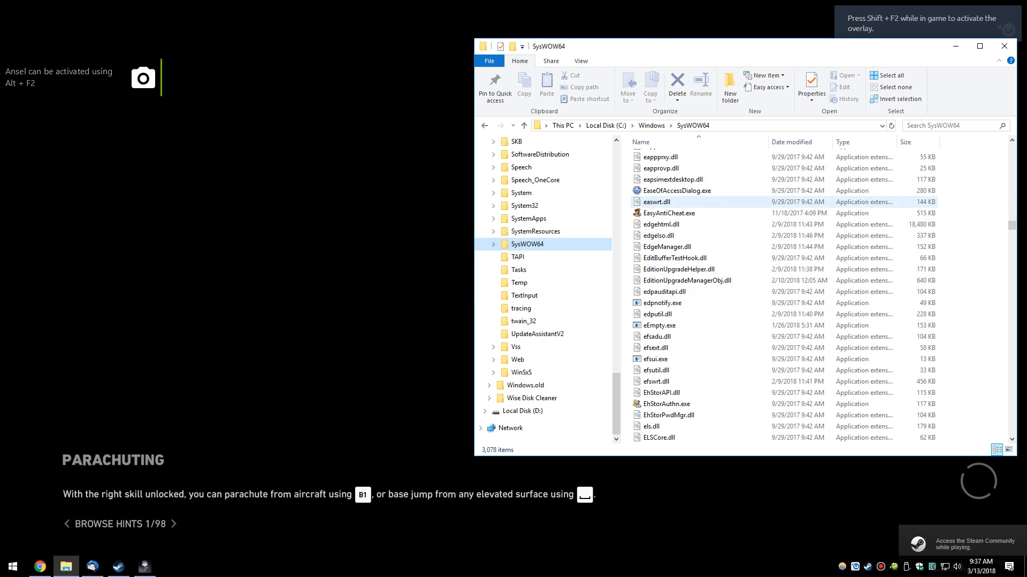
click(669, 213)
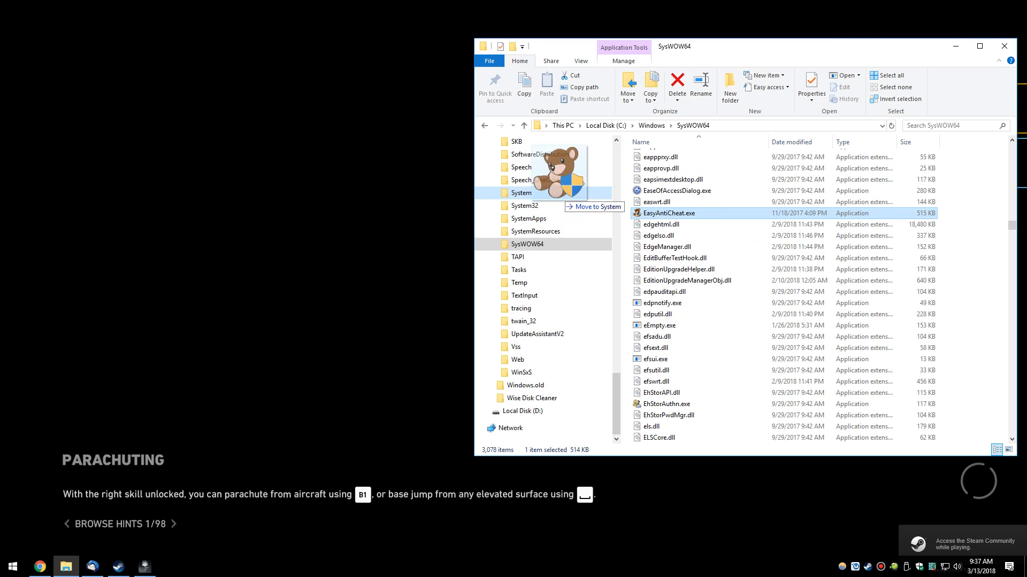
click(521, 193)
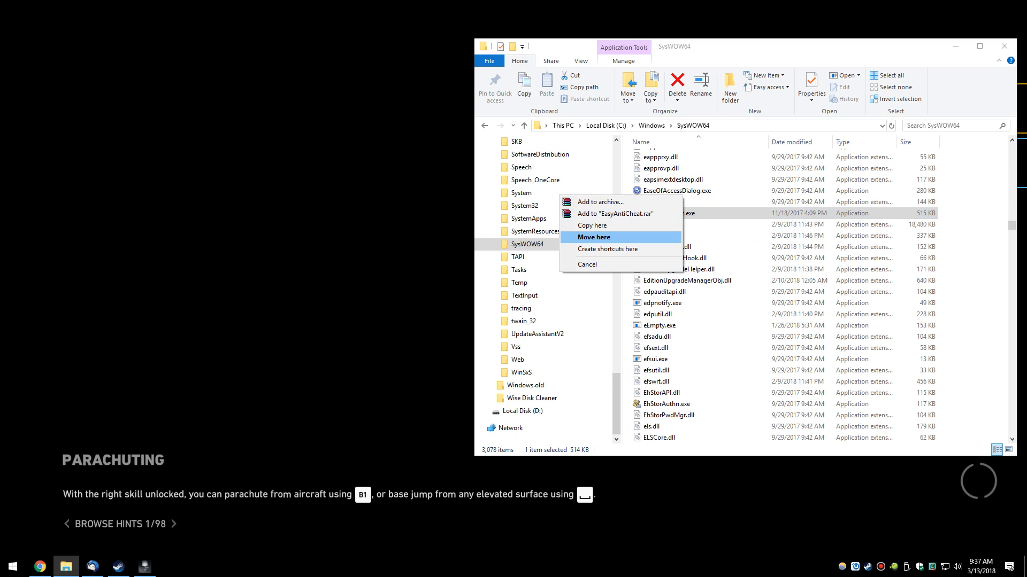
mouse_move(590, 225)
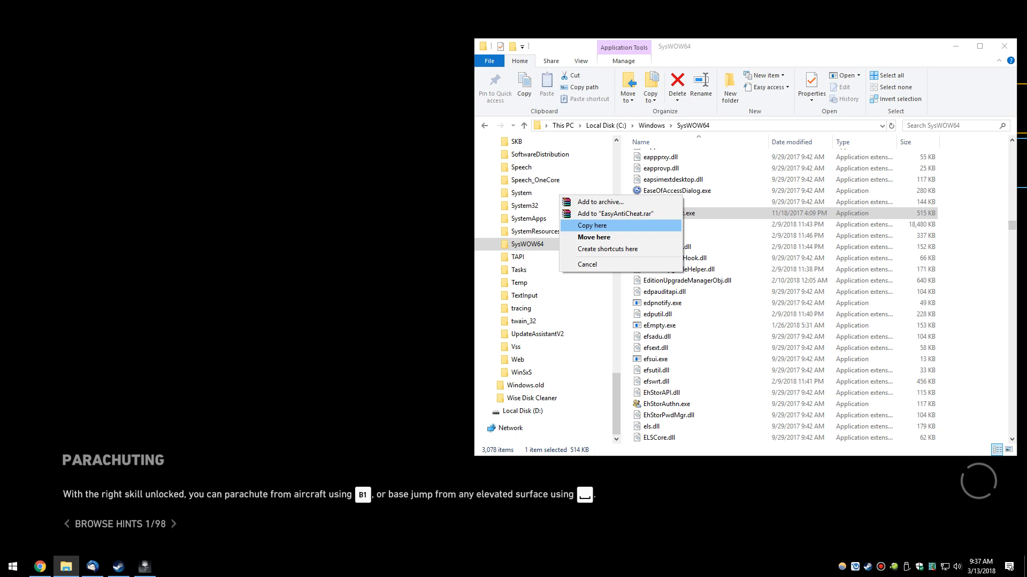
mouse_move(587, 265)
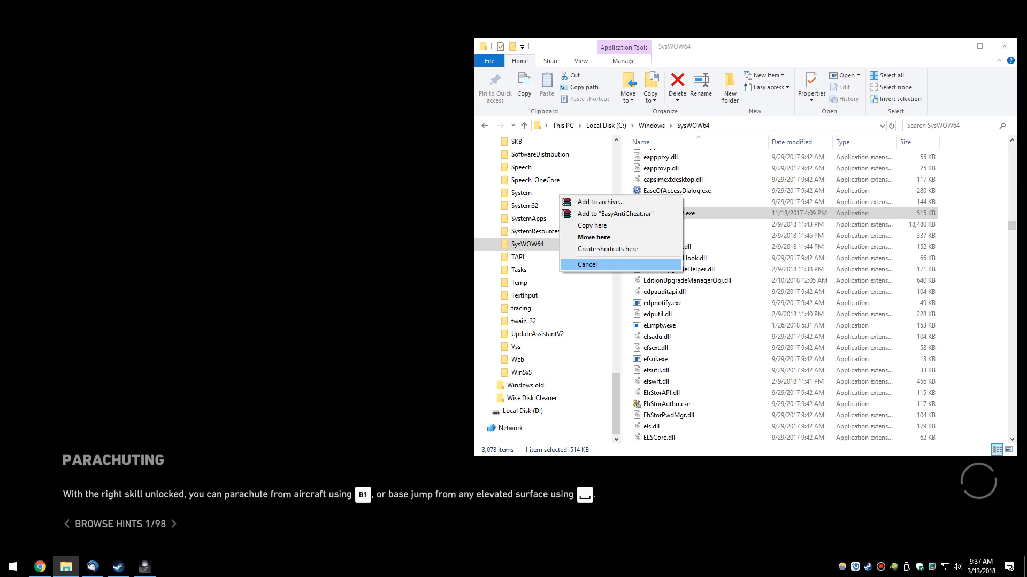
click(587, 264)
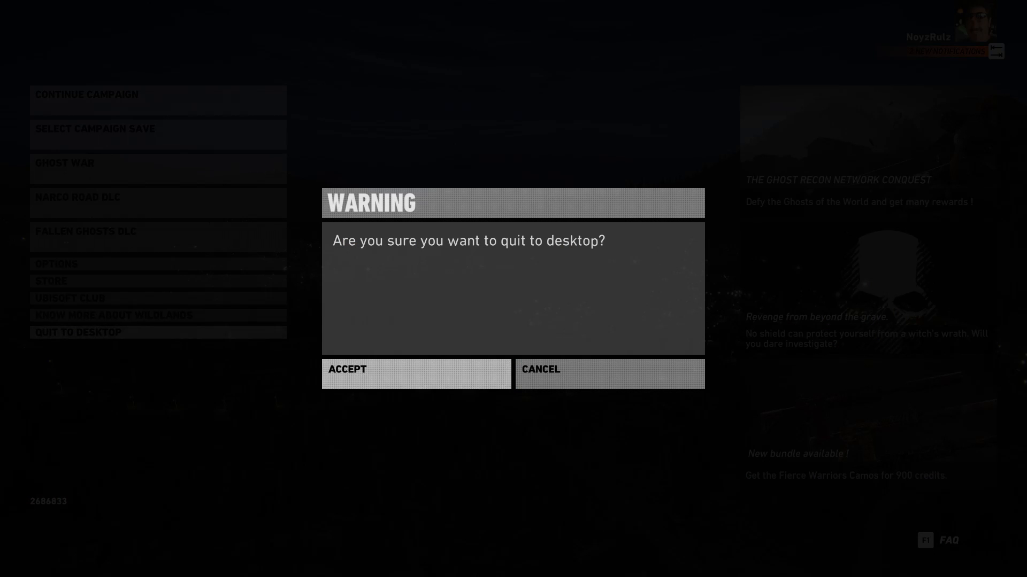
- Accept the 'quit to desktop?' warning to leave Ghost Recon Wildlands
click(414, 373)
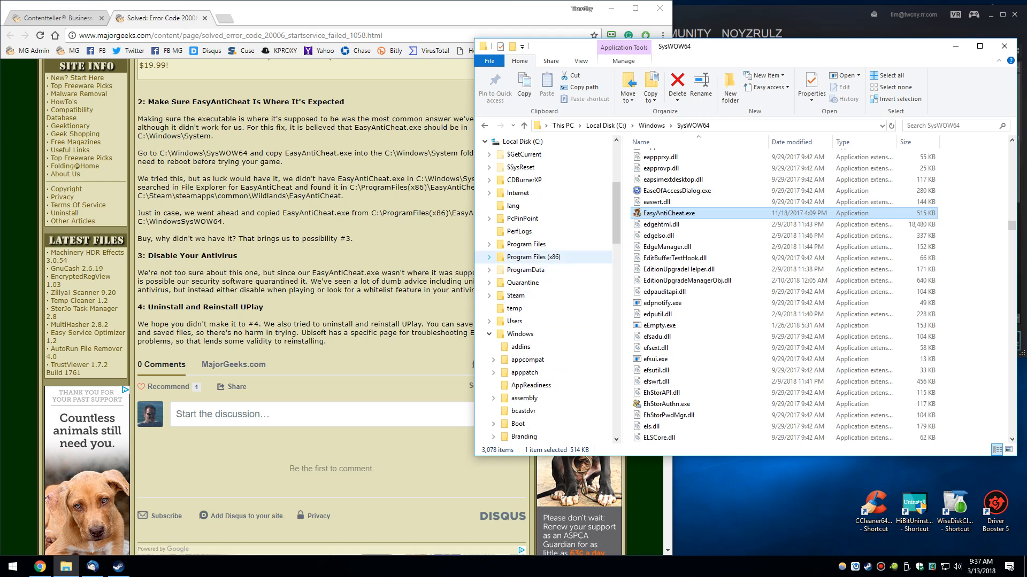
- Copy EasyAntiCheat.exe from Program Files (x86)\EasyAntiCheat into C:\Windows\SysWOW64
click(490, 256)
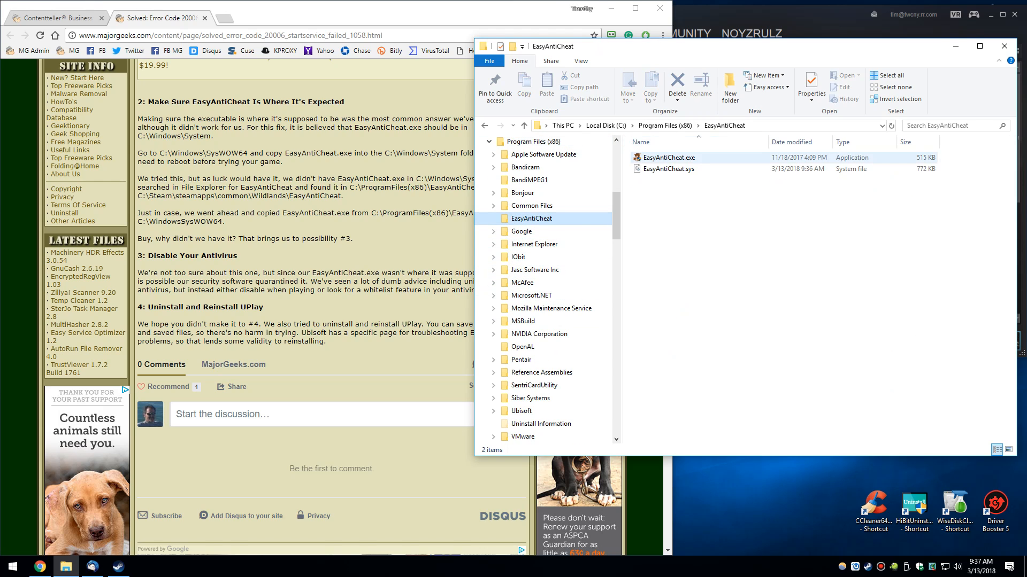
right_click(666, 157)
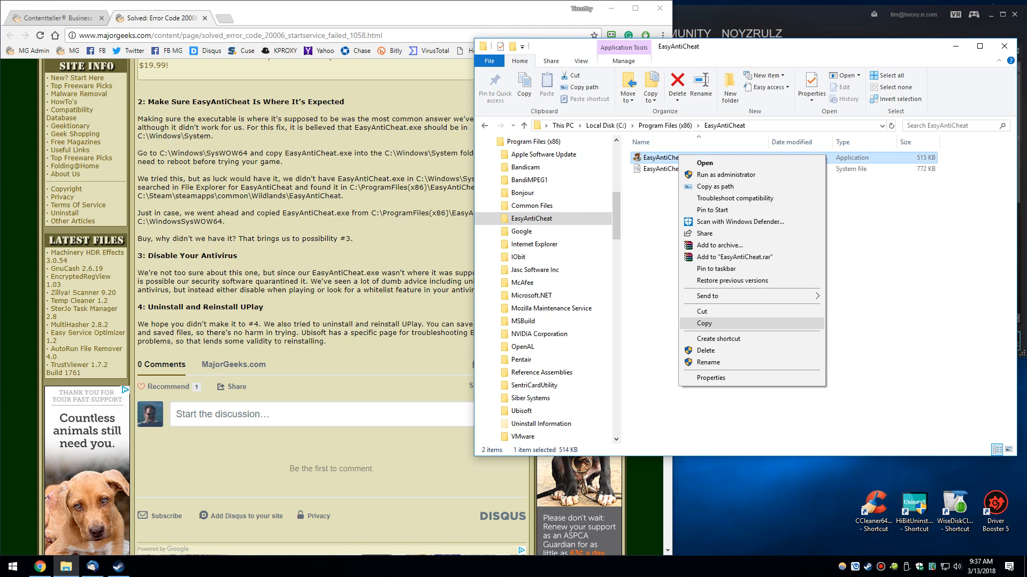
click(704, 324)
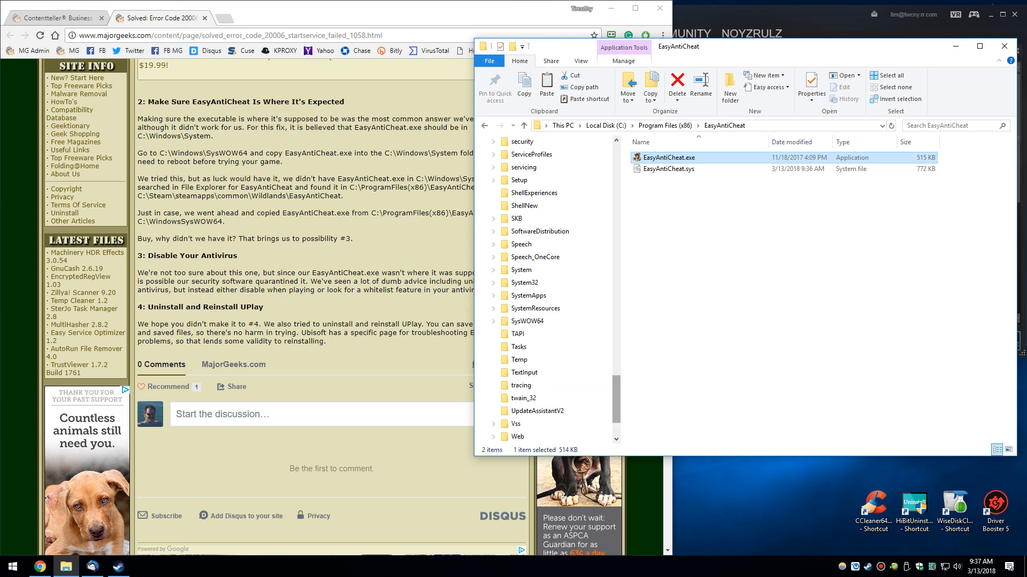
click(526, 321)
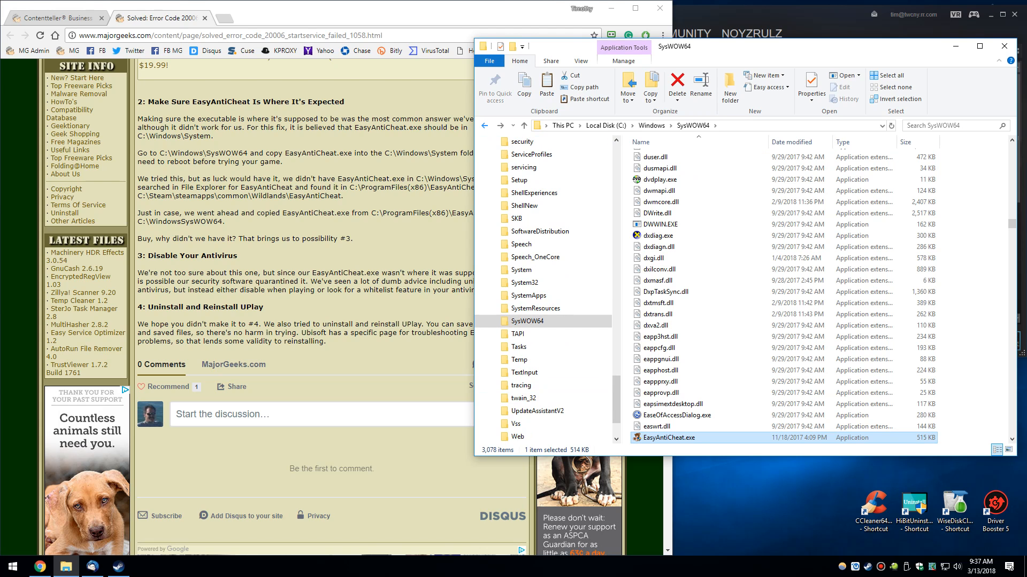
scroll(down, 3)
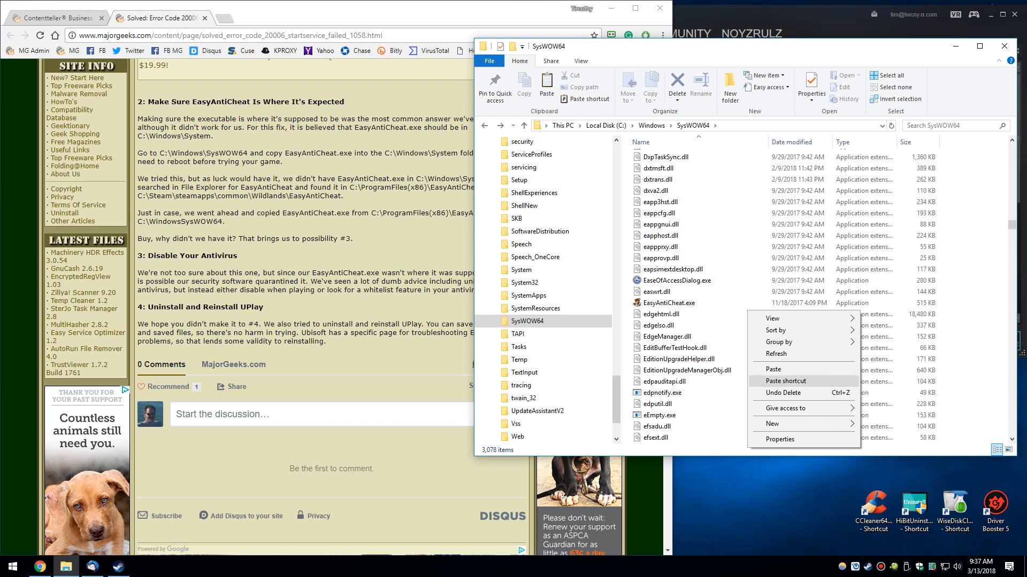
click(773, 368)
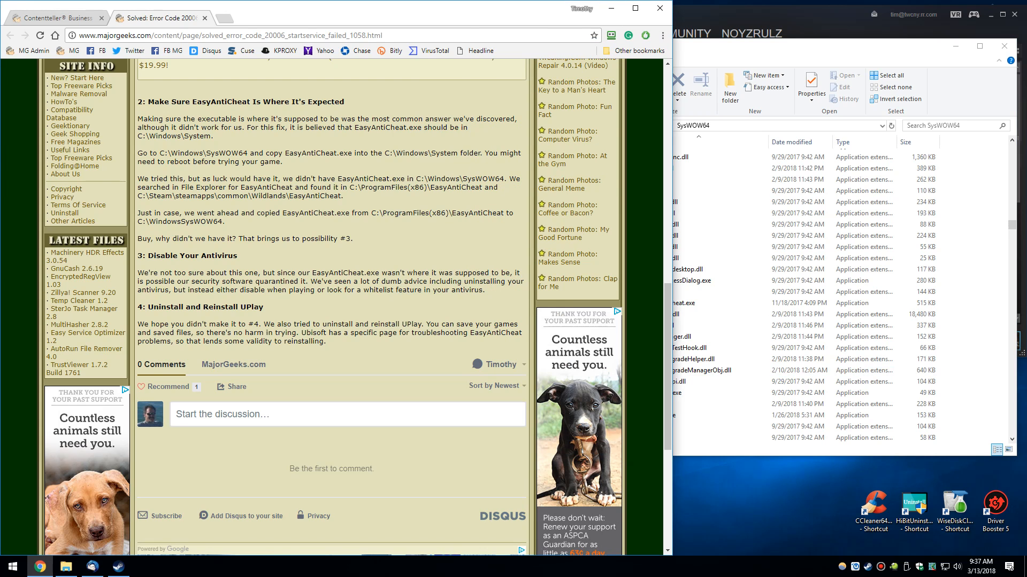
scroll(down, 3)
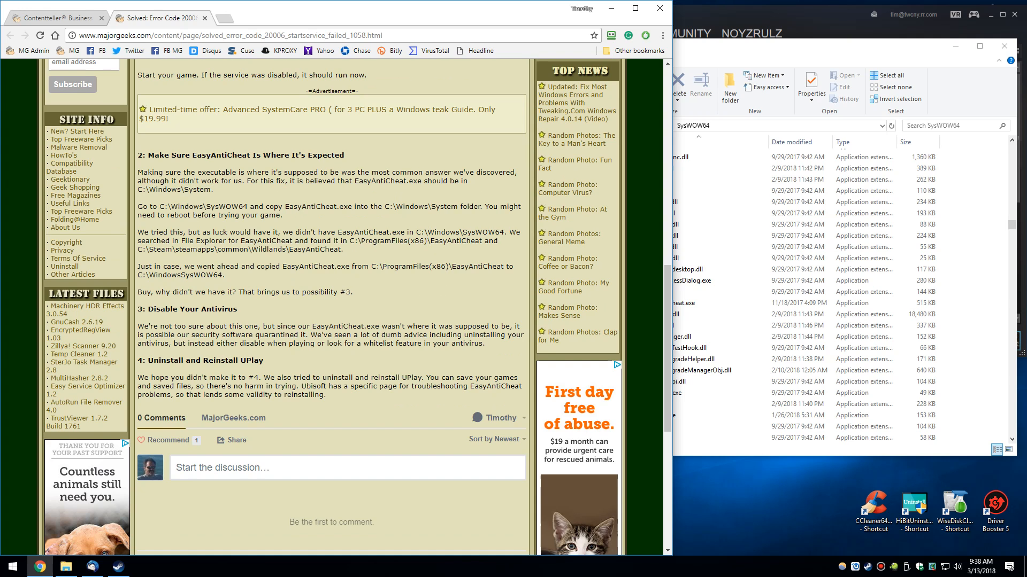
scroll(down, 3)
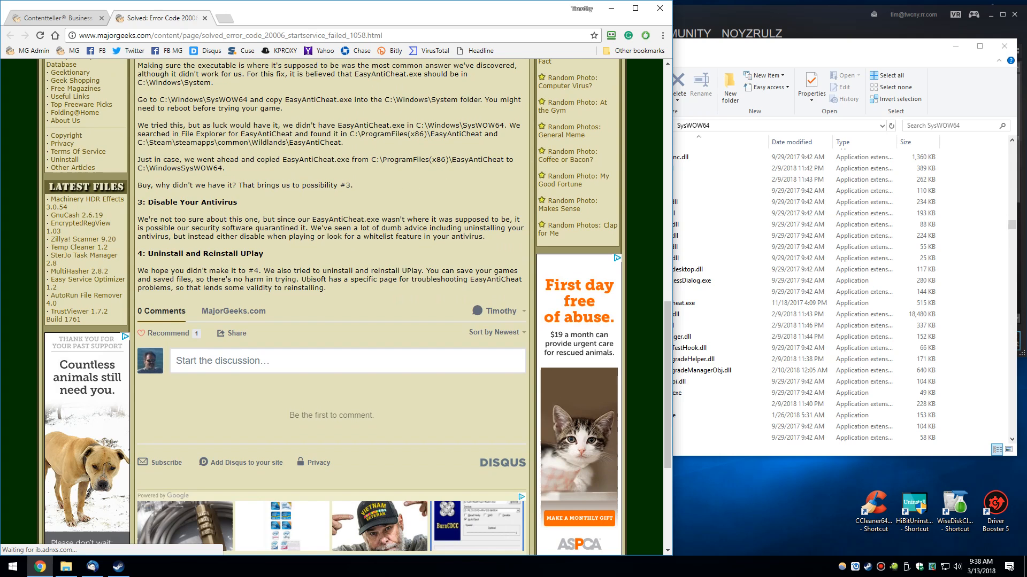
drag(160, 219, 330, 235)
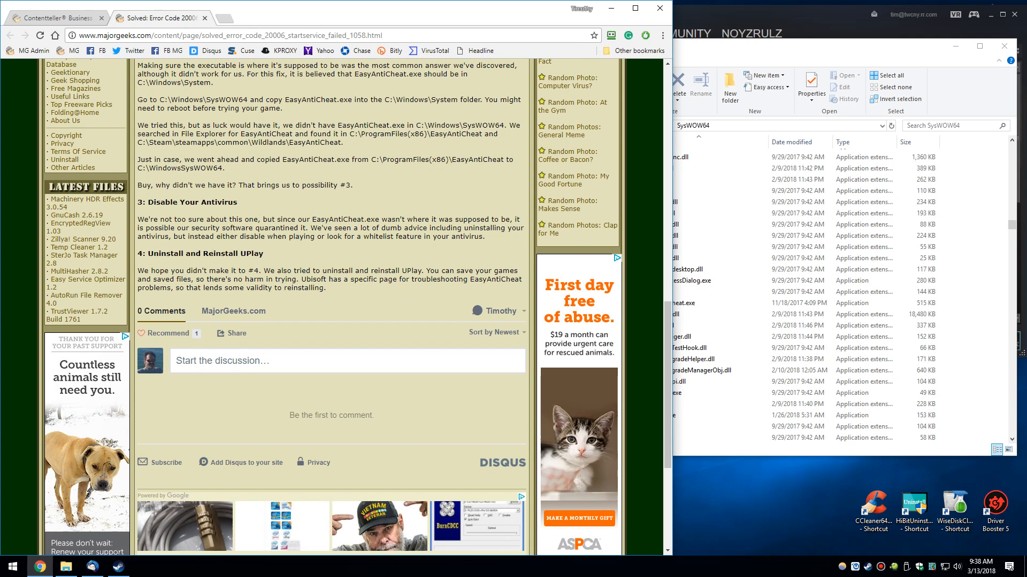
click(145, 566)
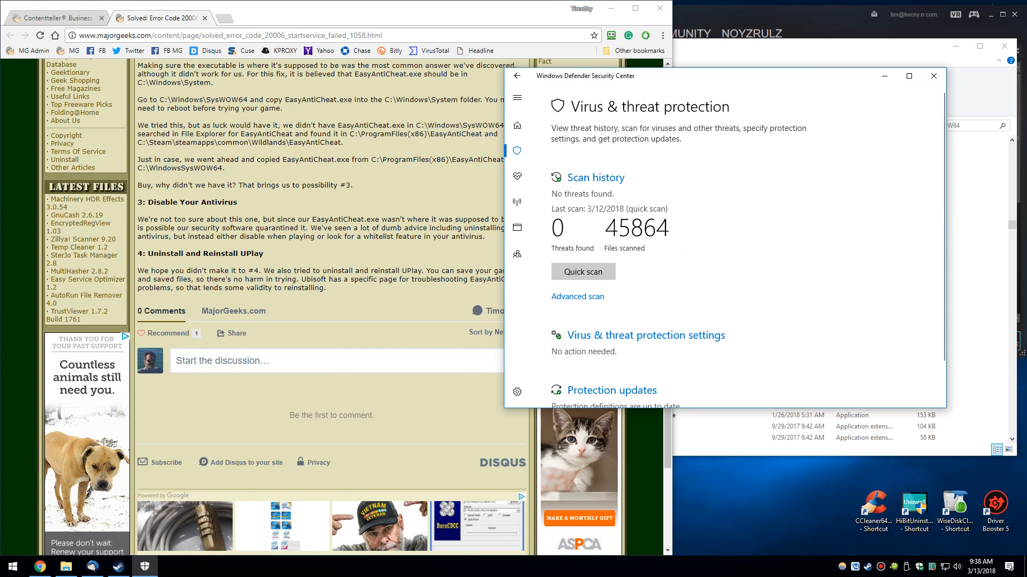
- In Virus & threat protection settings, turn Real-time protection Off and close the window
scroll(down, 3)
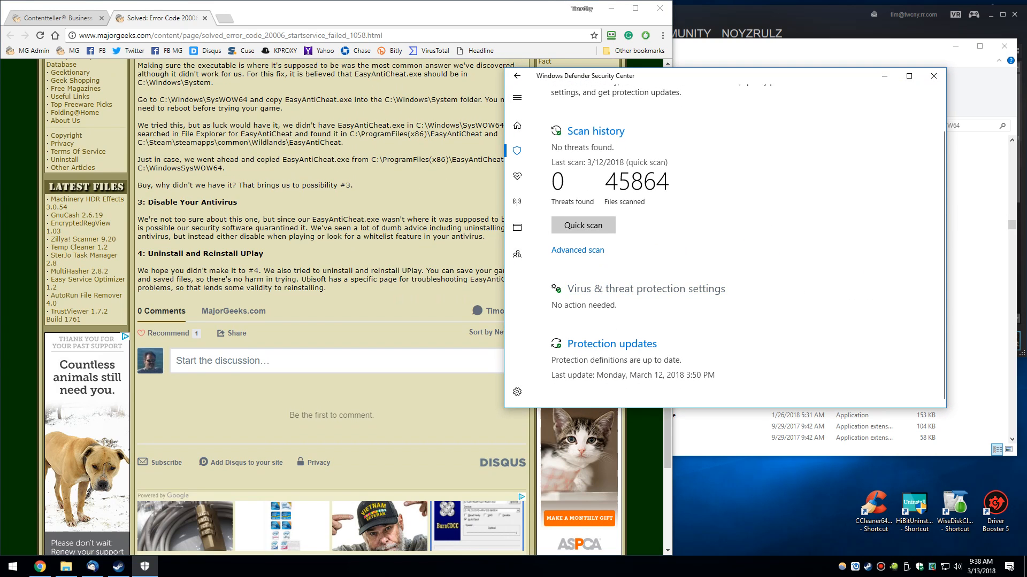
click(651, 289)
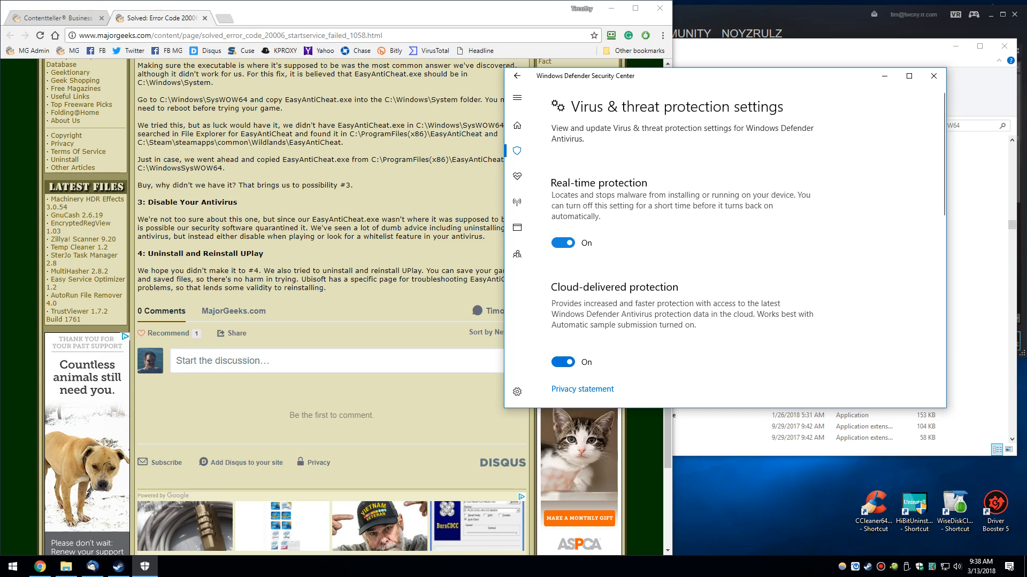
click(562, 243)
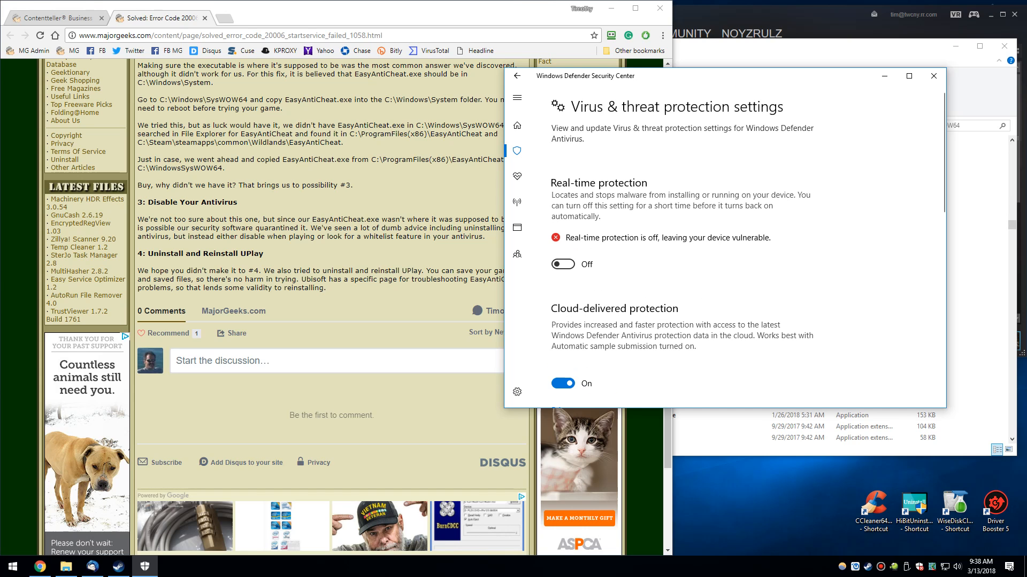
click(562, 265)
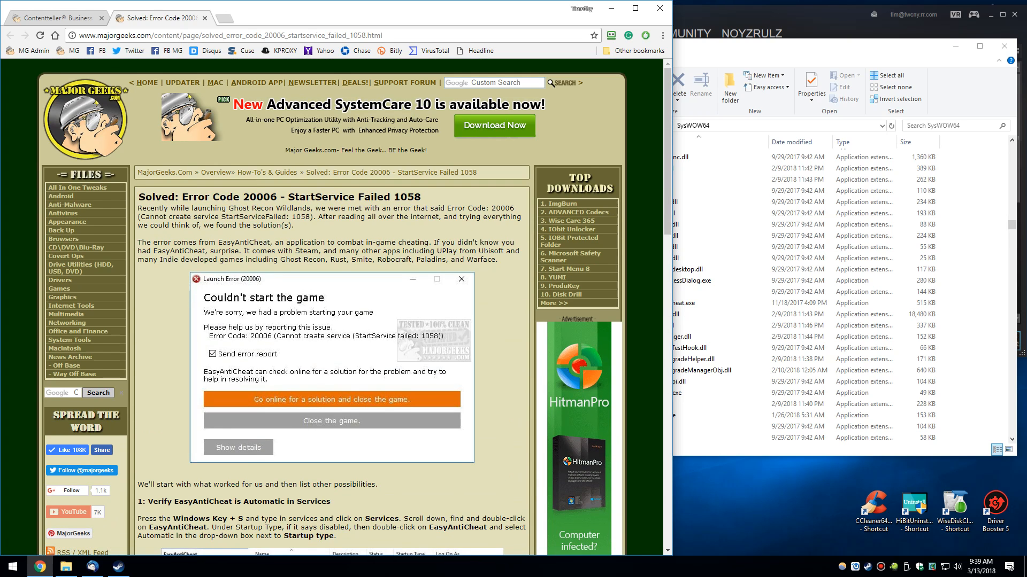
scroll(down, 3)
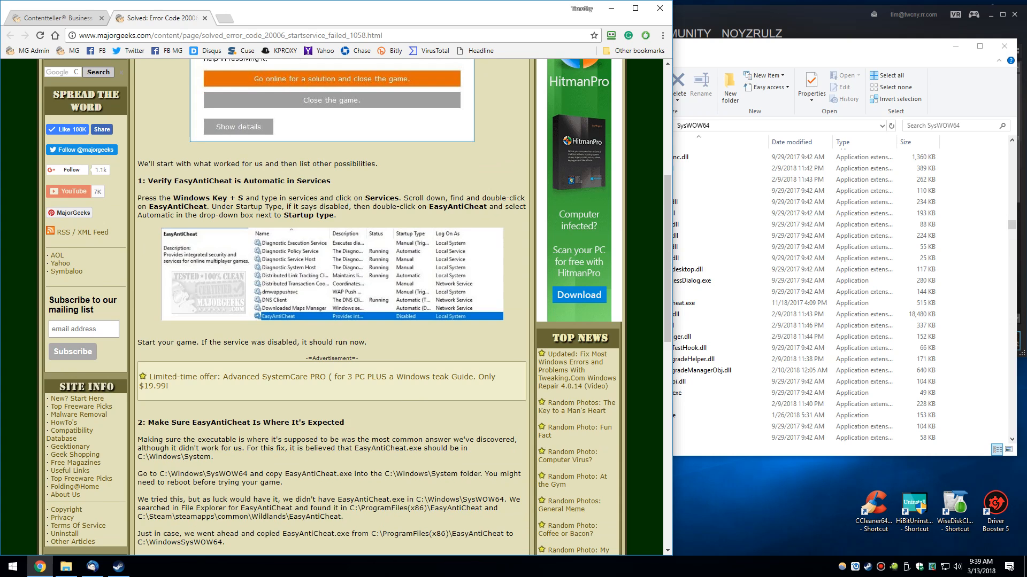
scroll(down, 3)
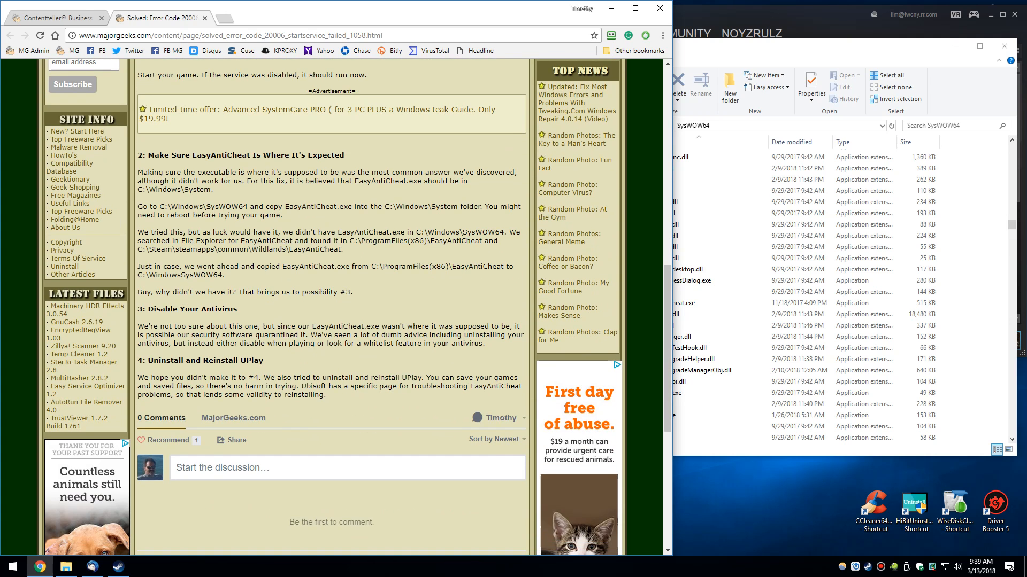
scroll(down, 3)
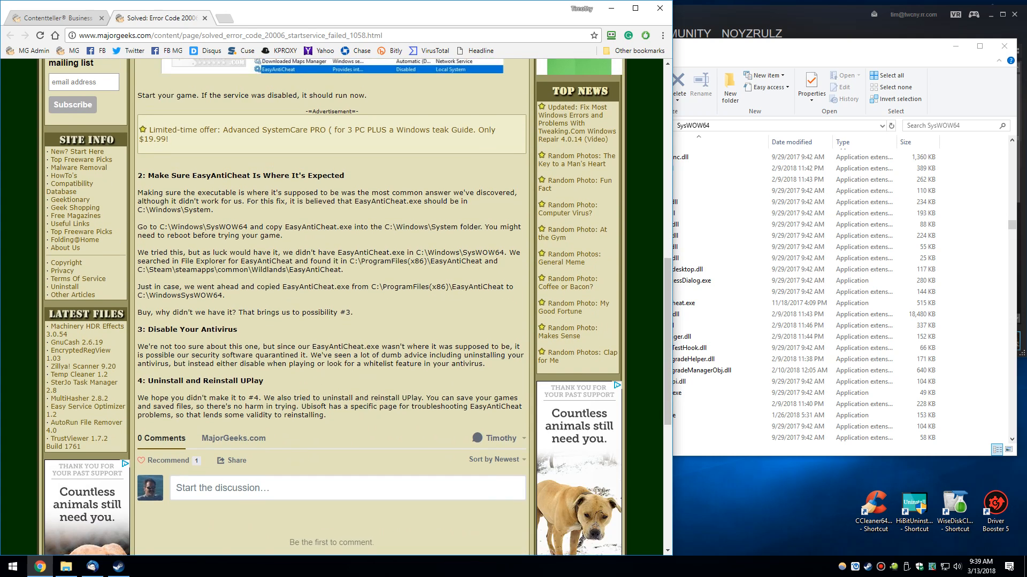
scroll(down, 3)
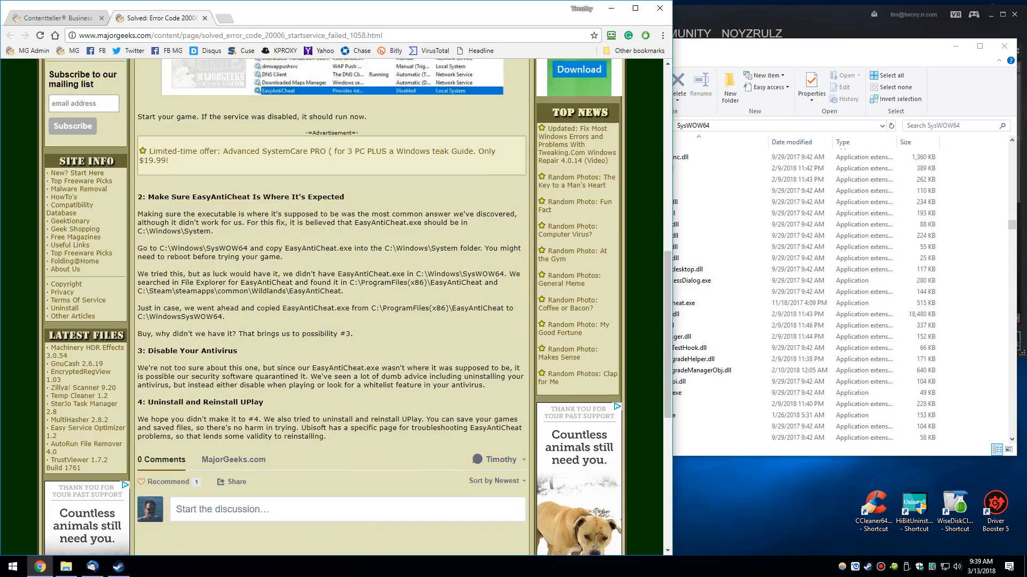
scroll(up, 3)
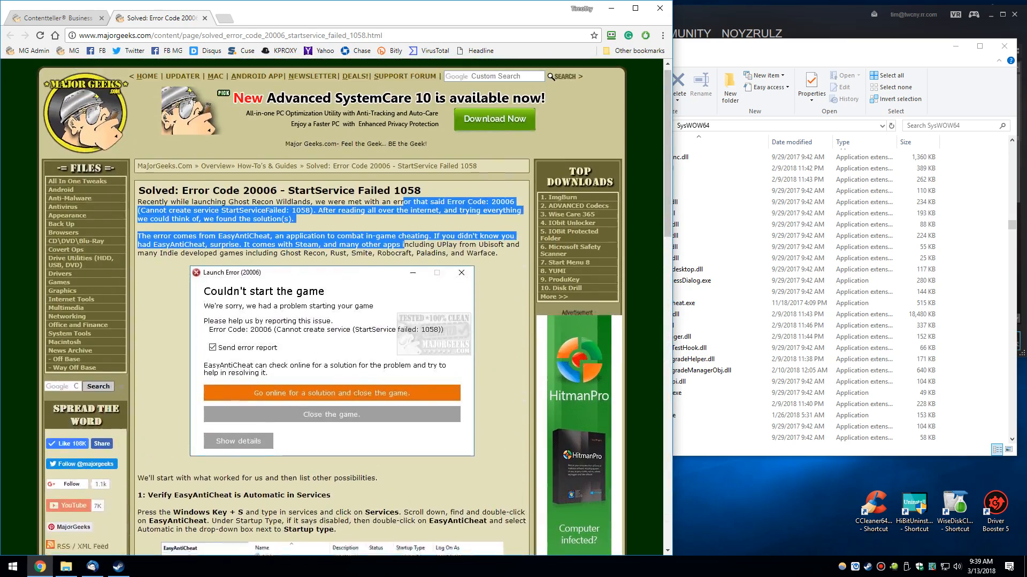
scroll(down, 3)
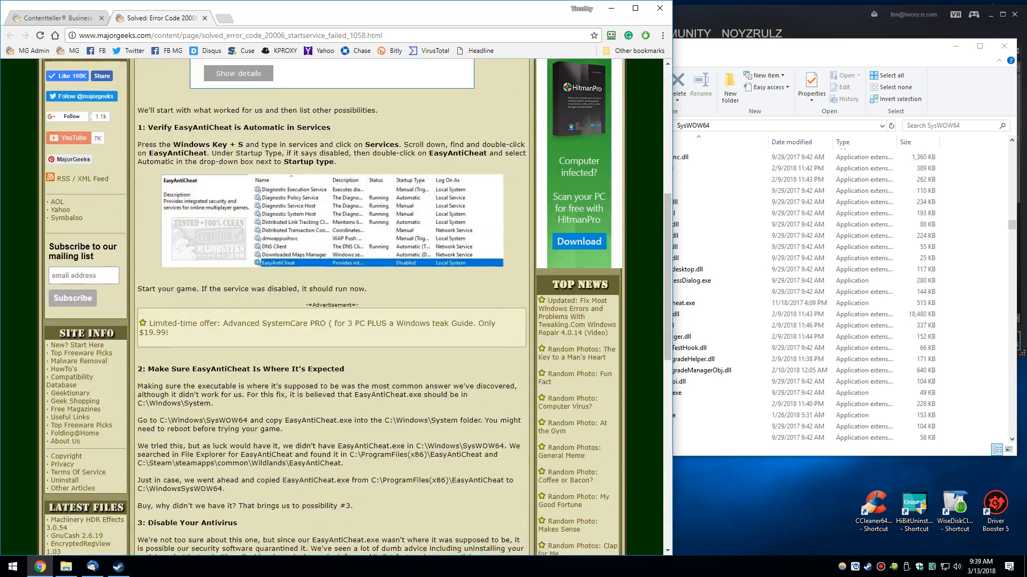